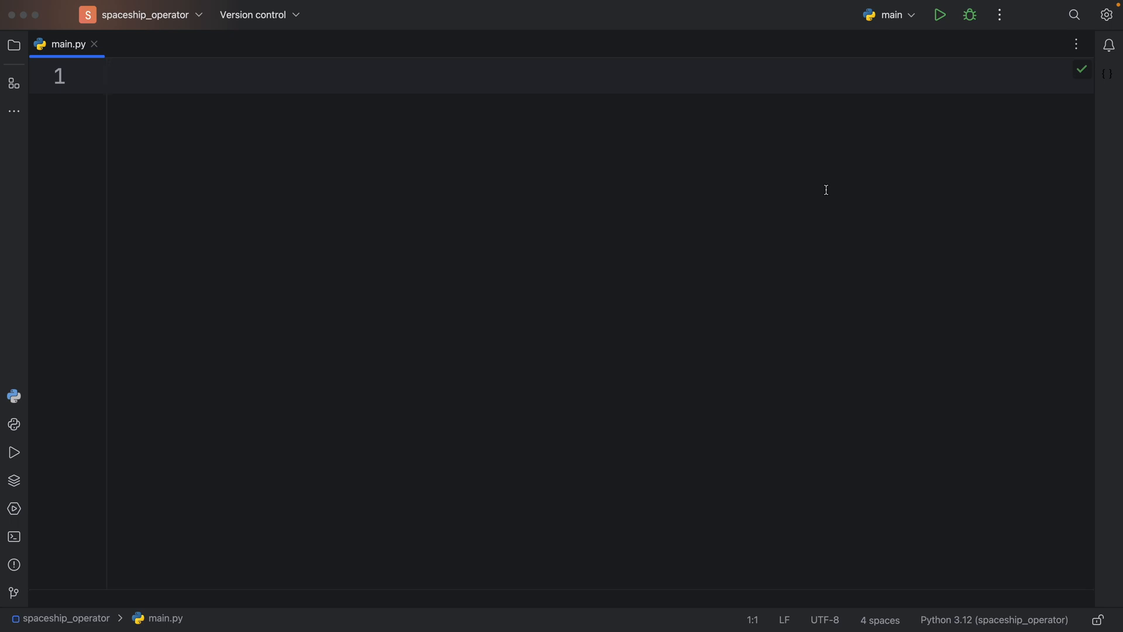
Step: Begin the assignment line in main.py by entering the variable names x and y
click(495, 259)
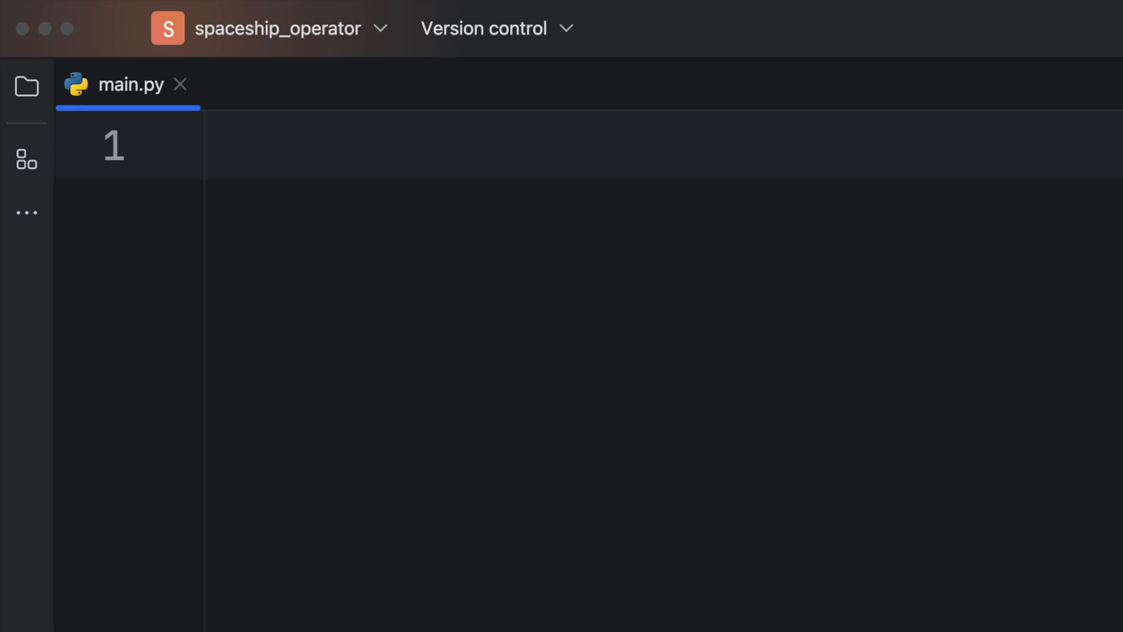
text(x <=>)
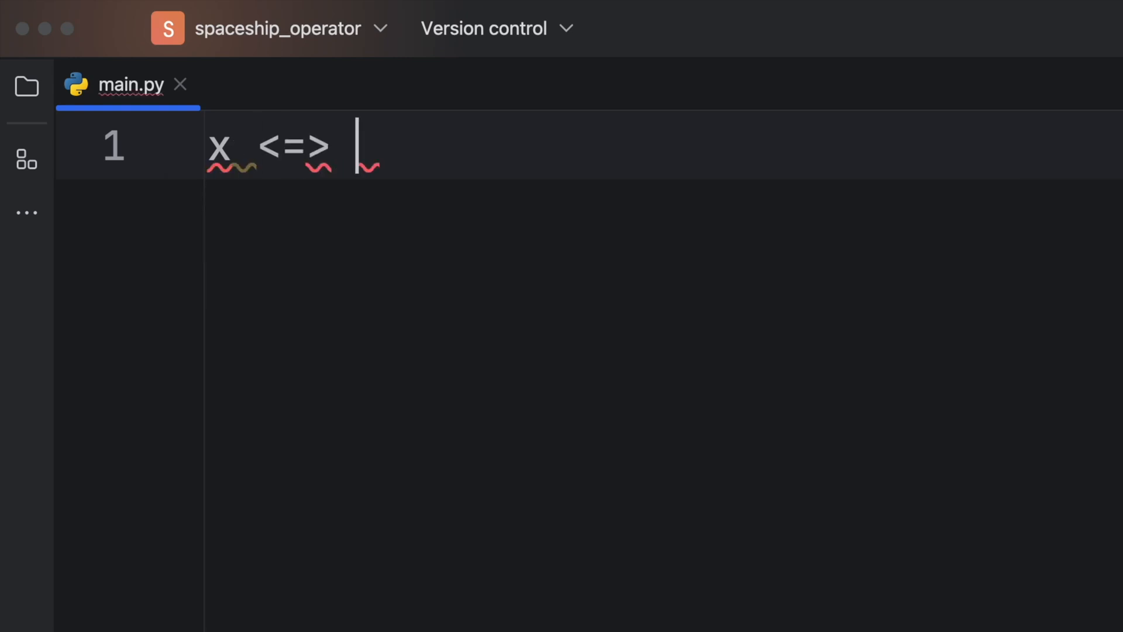
text(y)
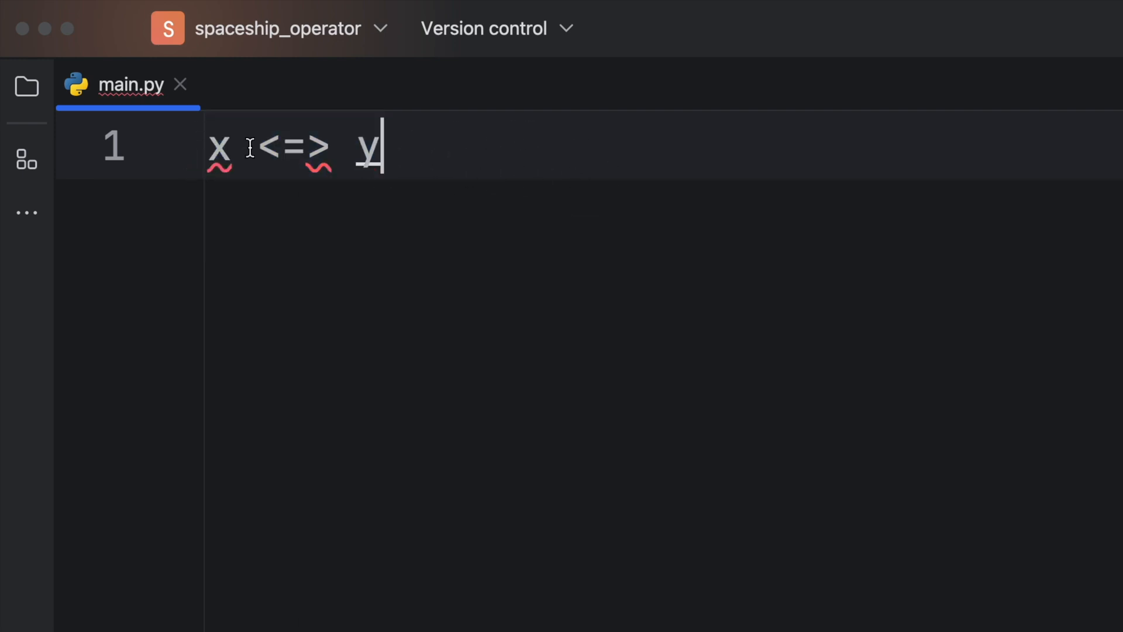
double_click(293, 149)
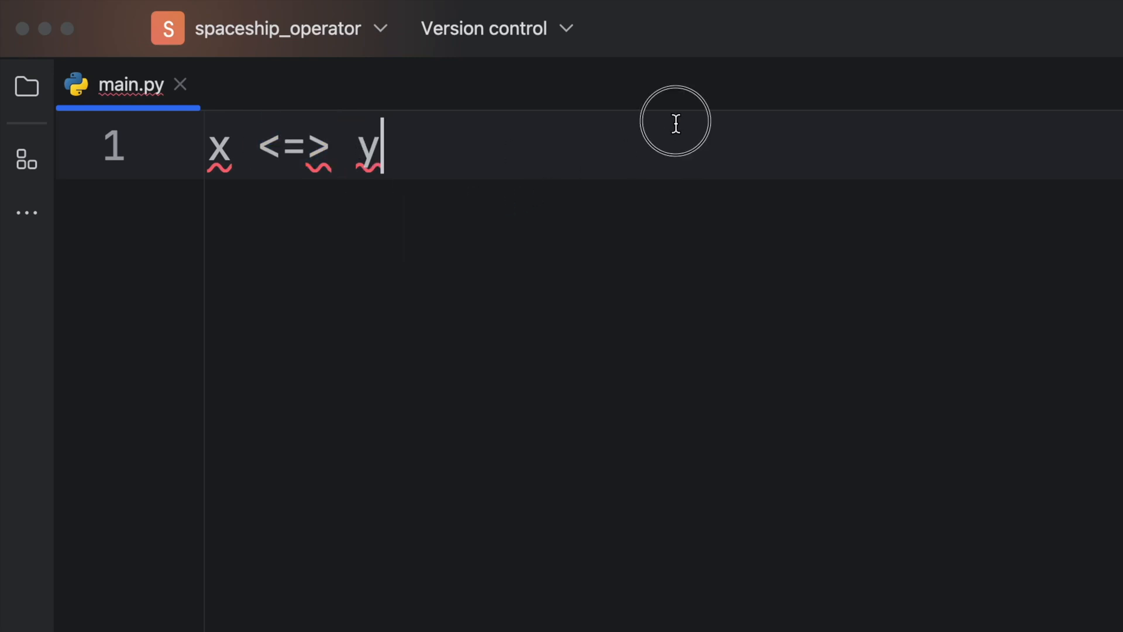
double_click(292, 147)
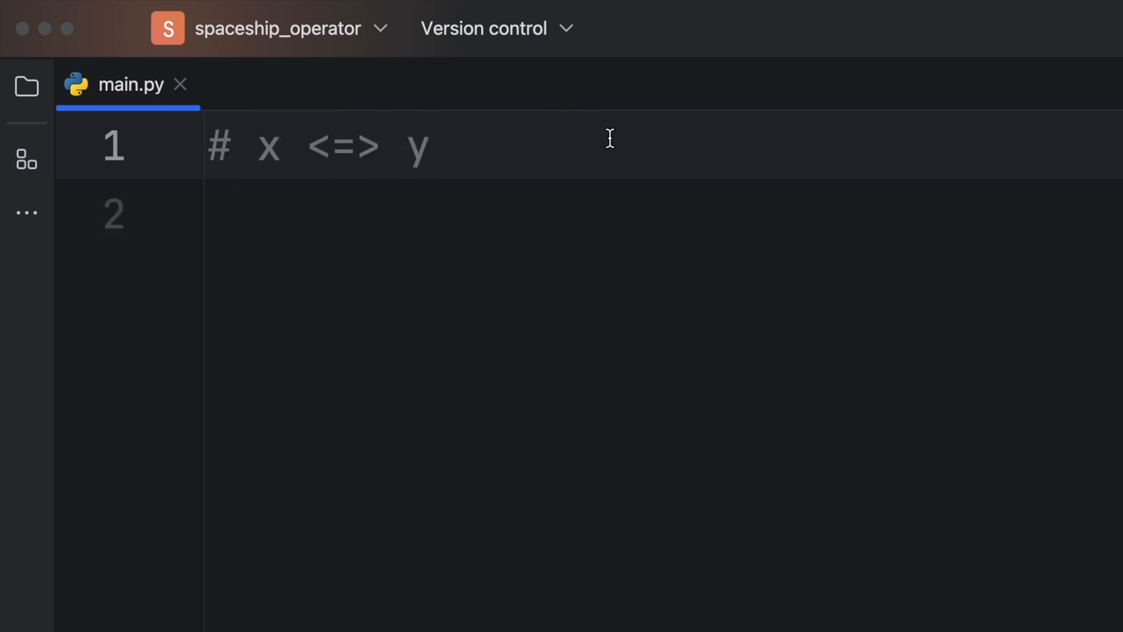
mouse_move(532, 167)
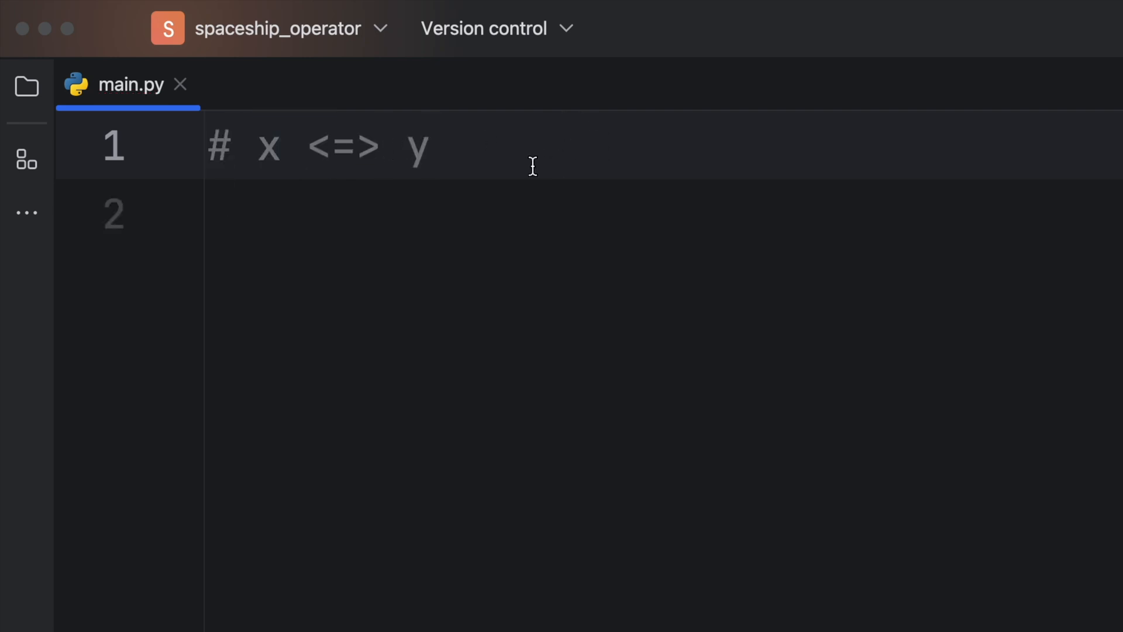
click(264, 148)
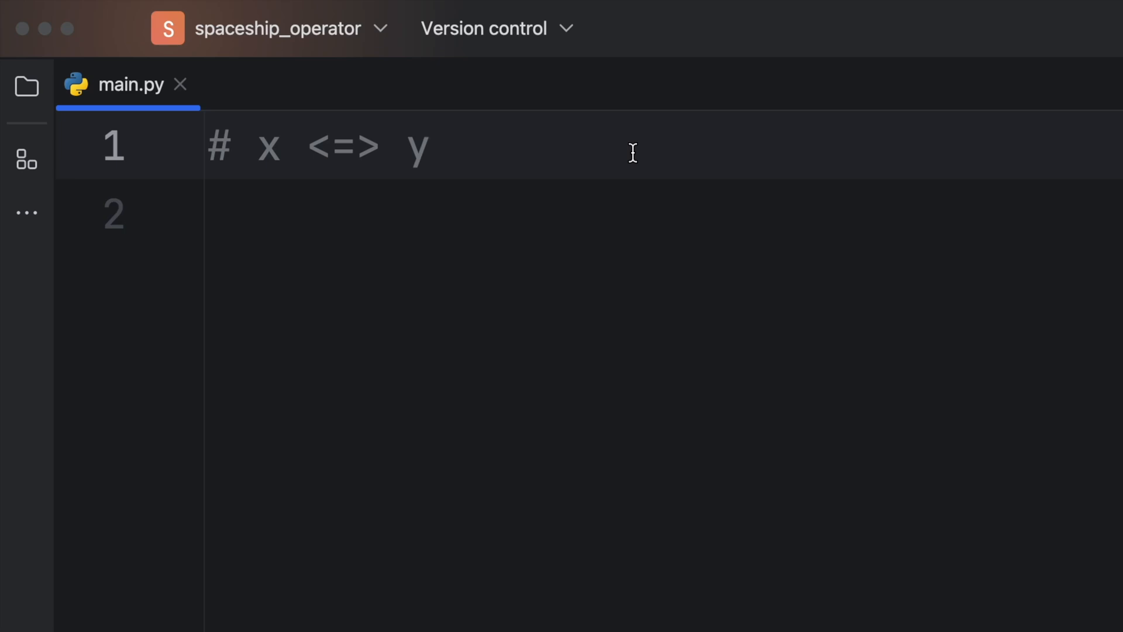
mouse_move(271, 147)
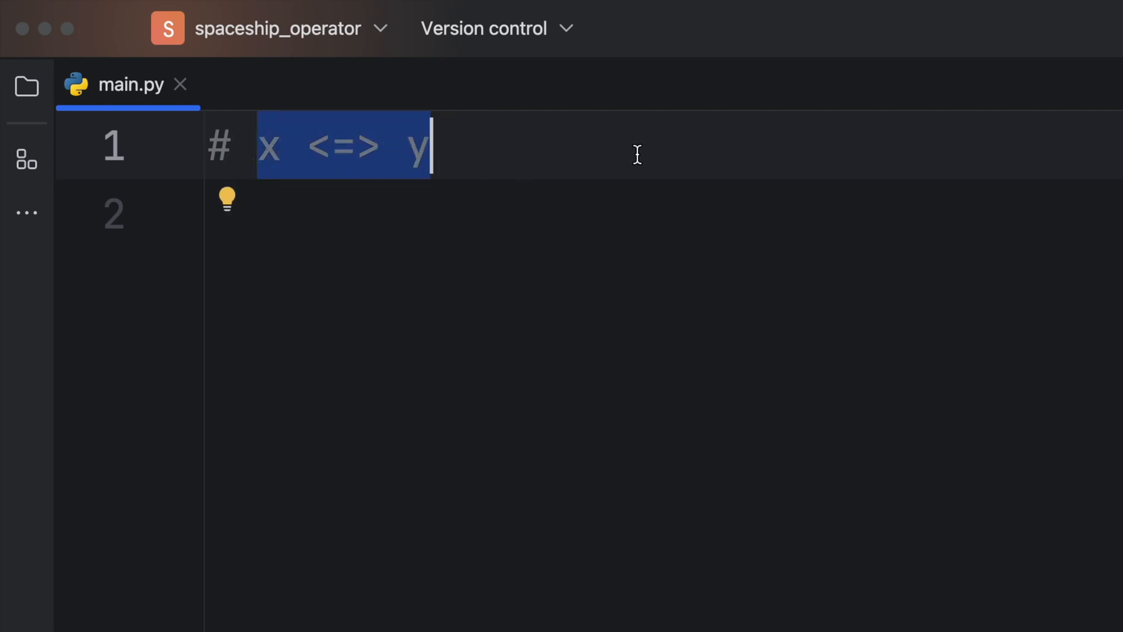
Step: Complete line 1 as x, y = 1, 2 and start a new line
click(506, 151)
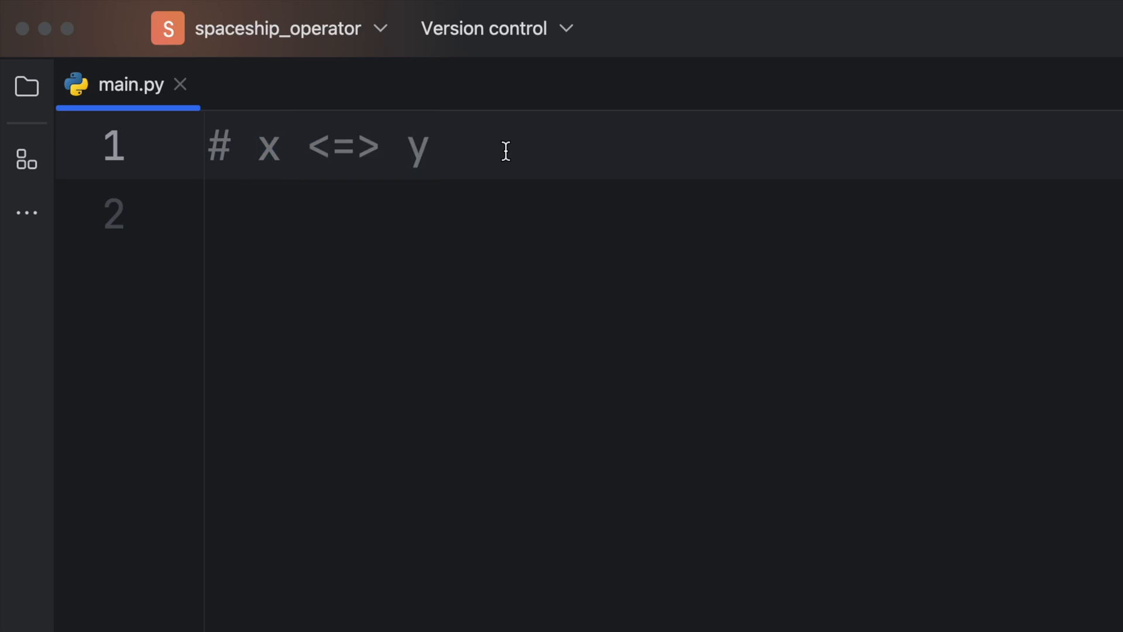
double_click(343, 146)
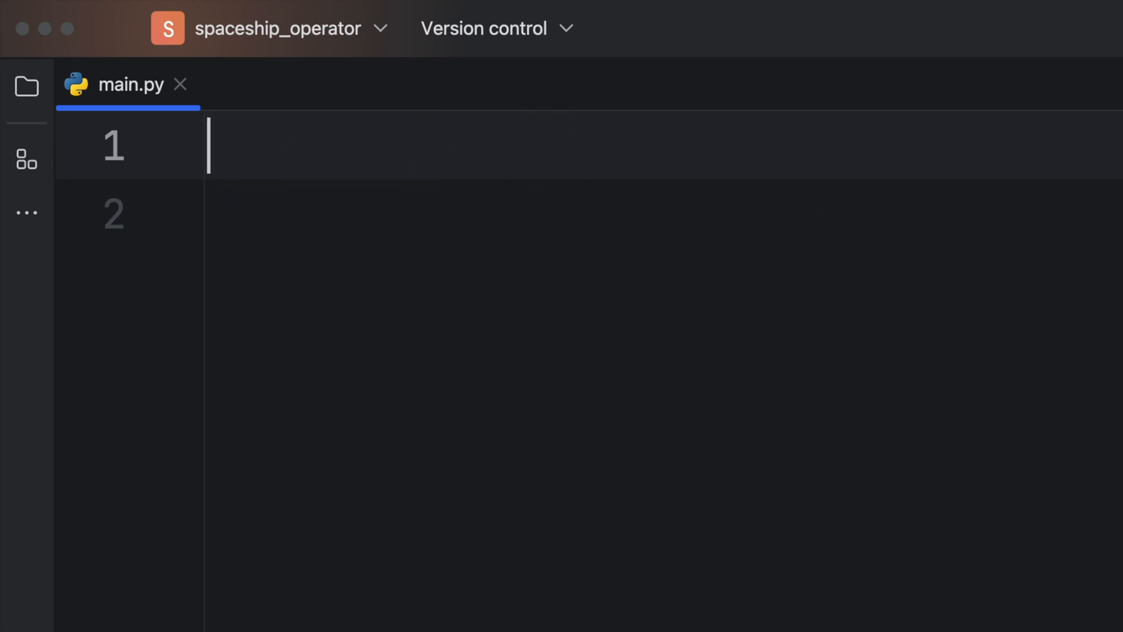
text(x,)
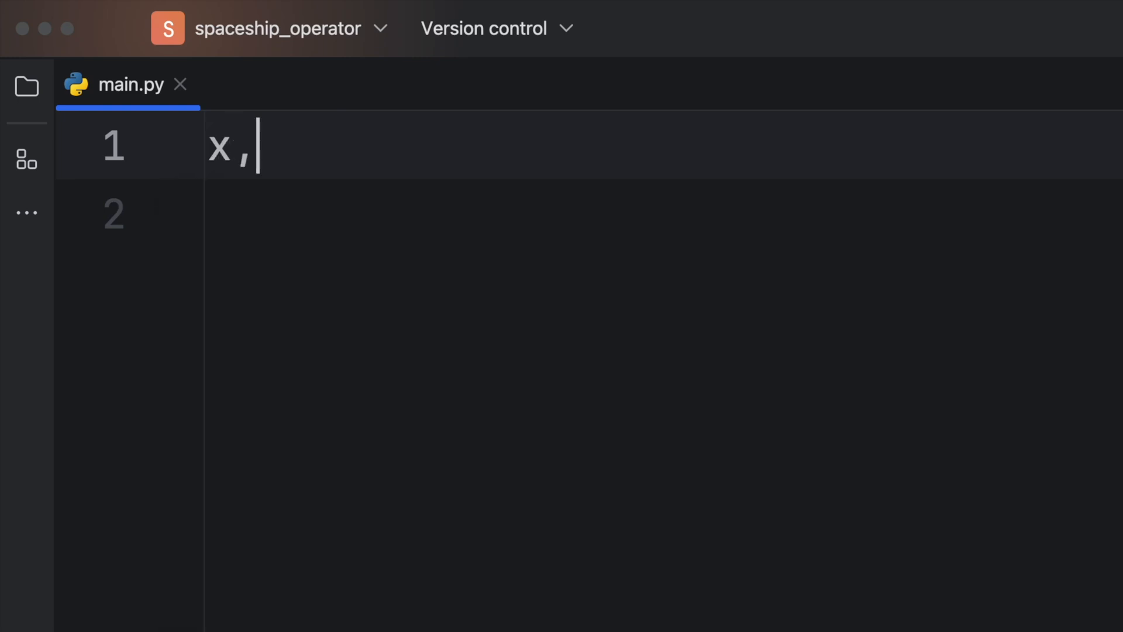
text(y)
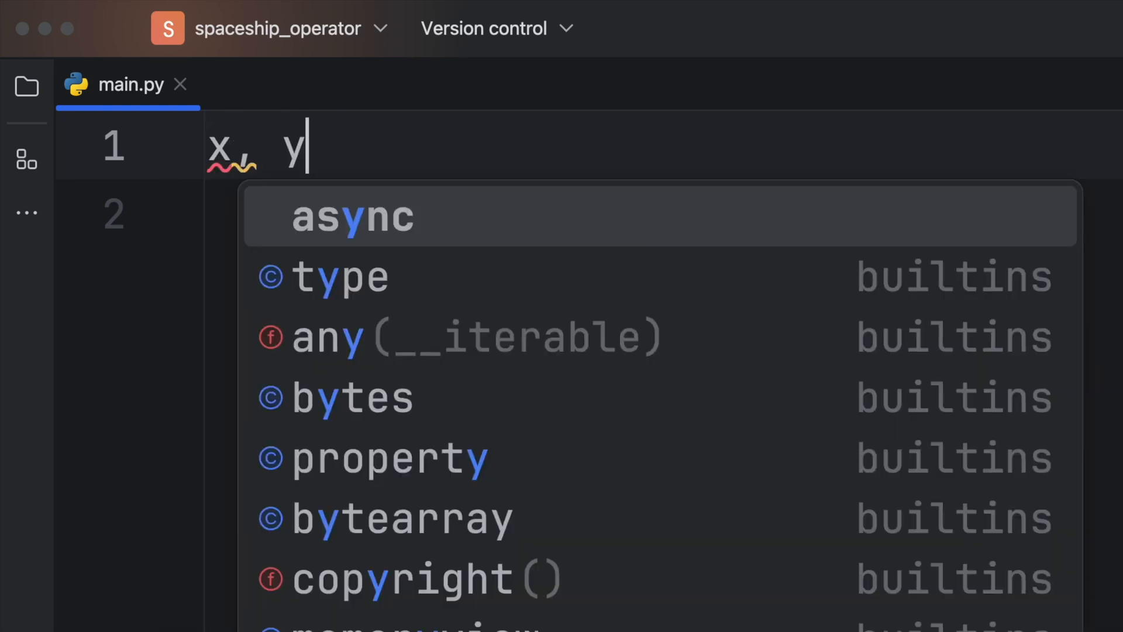
text(=)
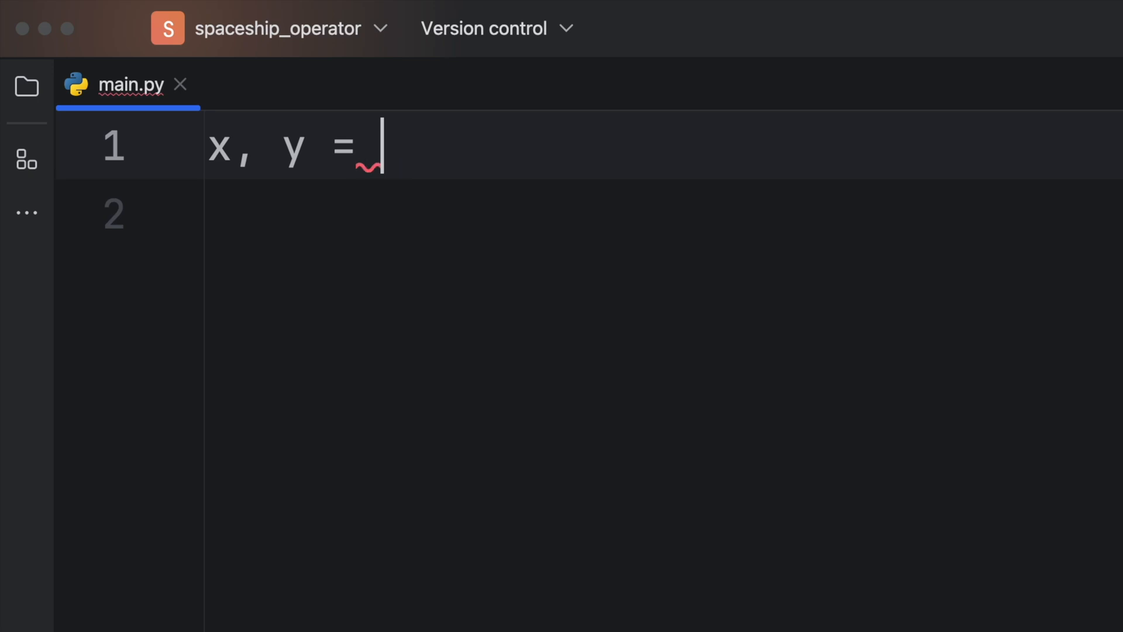
text(1, 2)
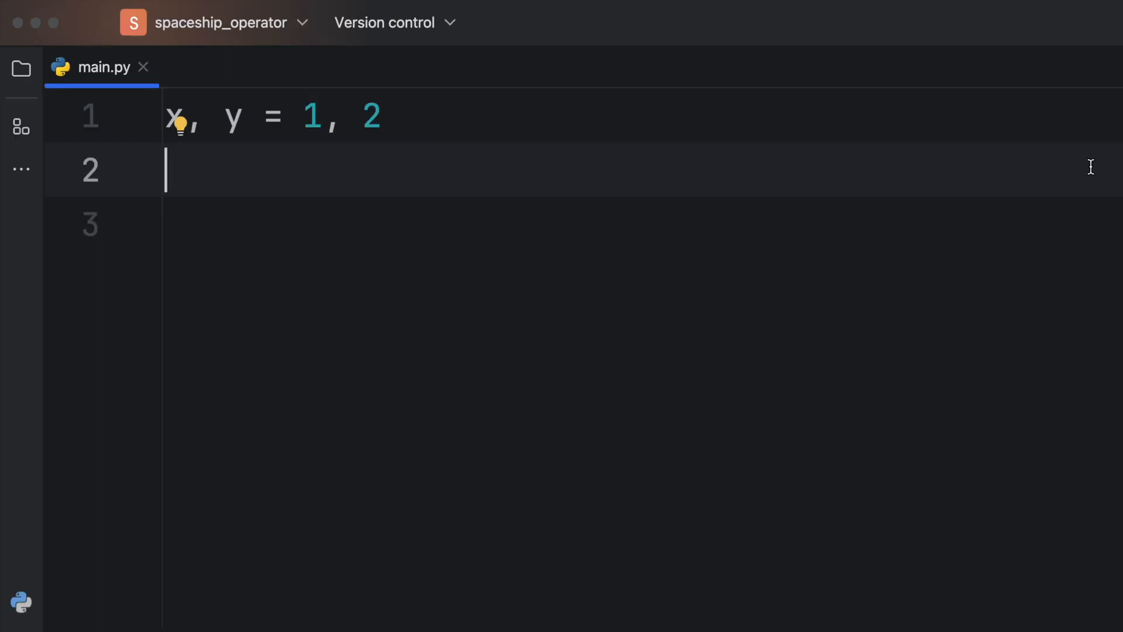
Step: Write result: int = (x > y) - (x < y) on line 2 and print(result) on line 3
text(resu)
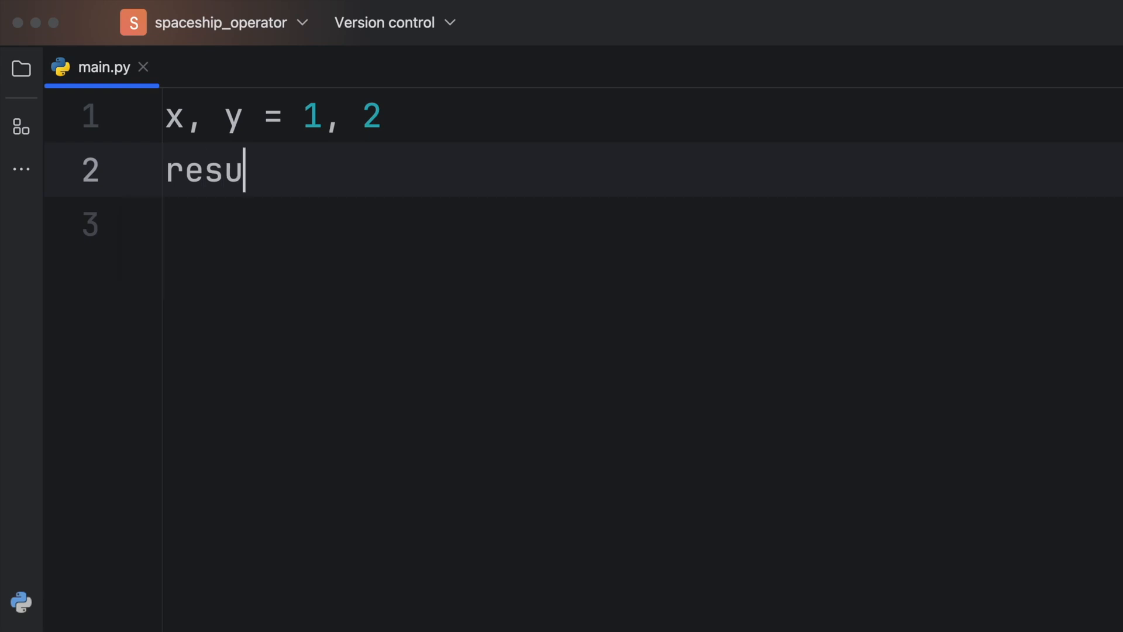
text(lt:)
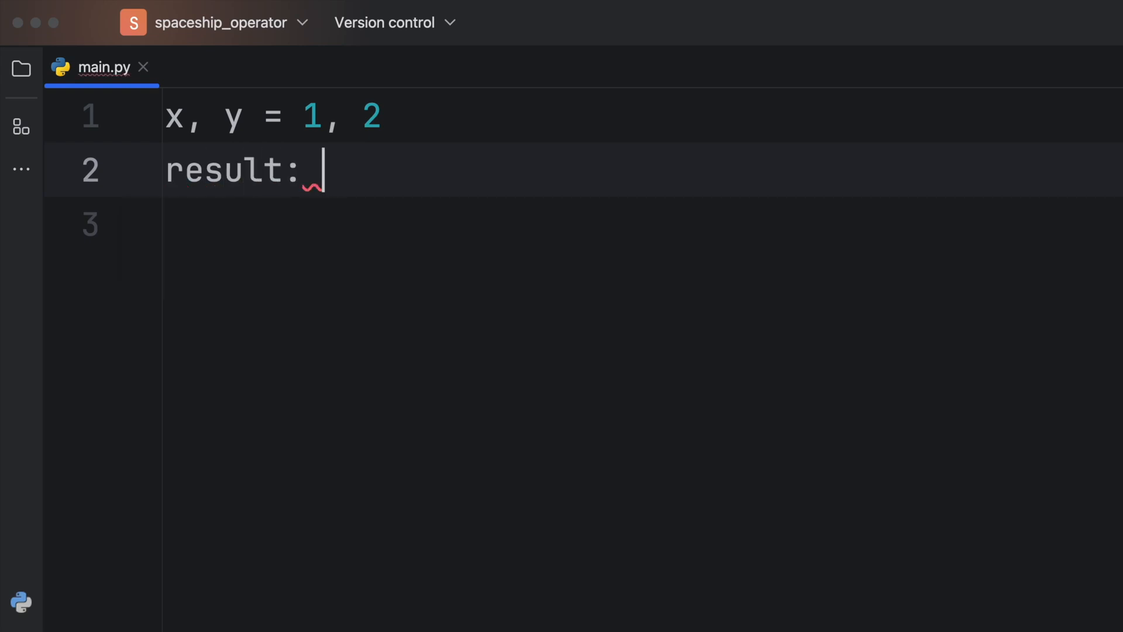
text(int)
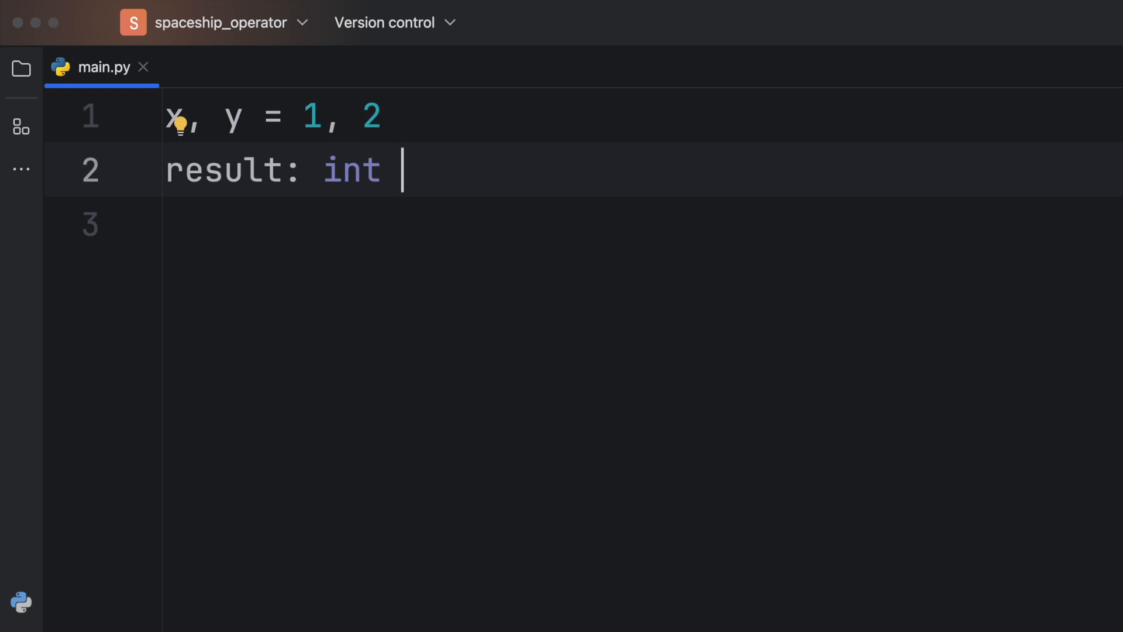
text(= φ)
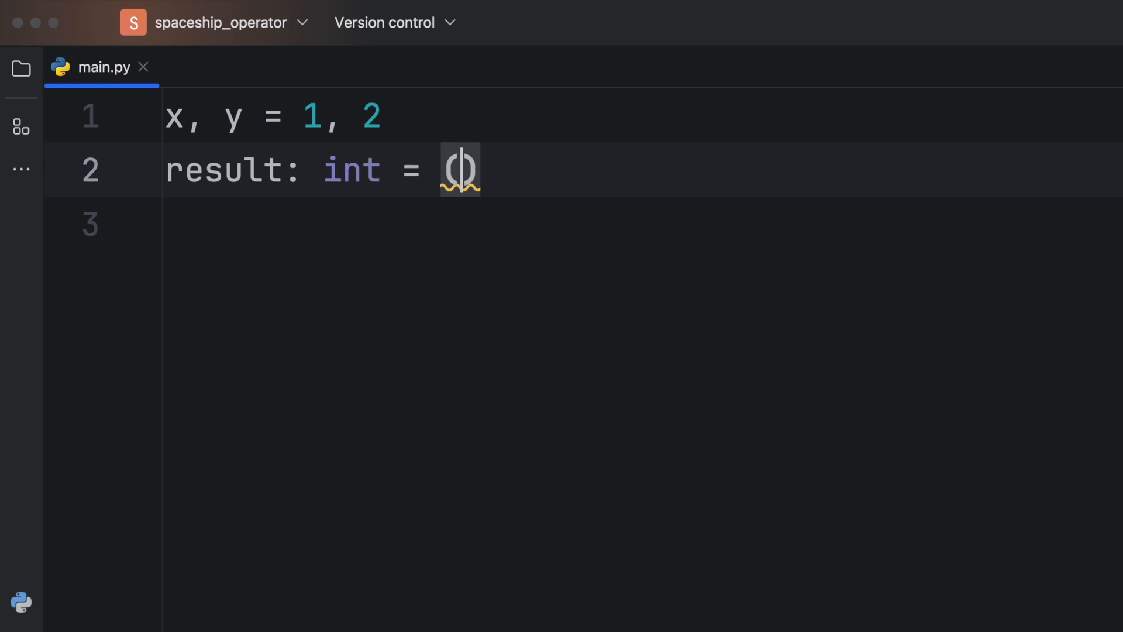
text(x >)
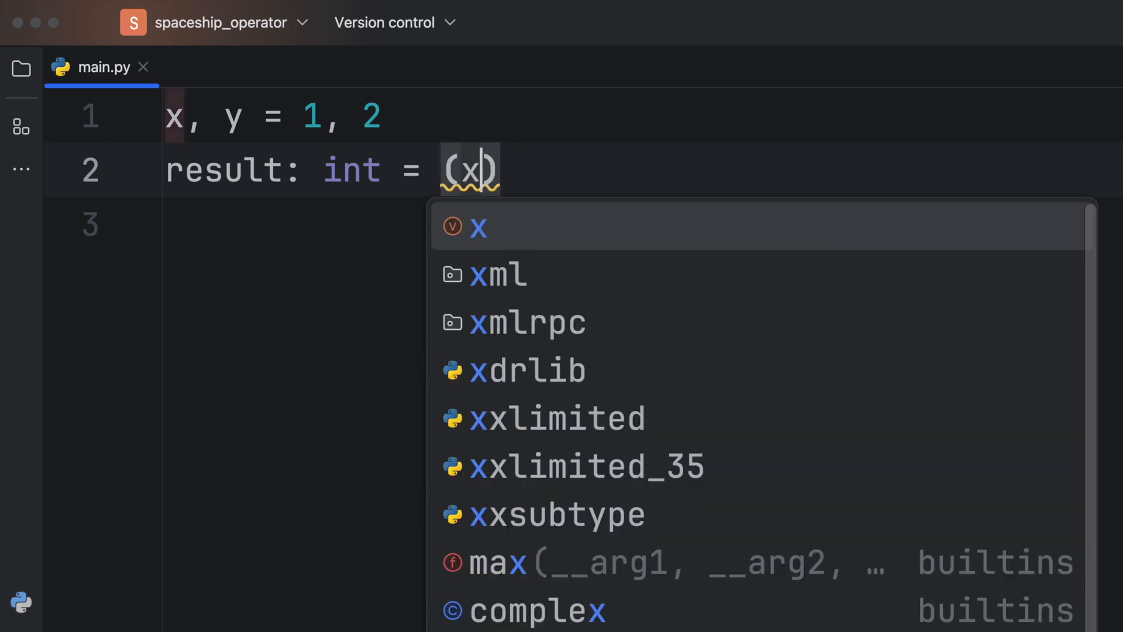
text(> y)
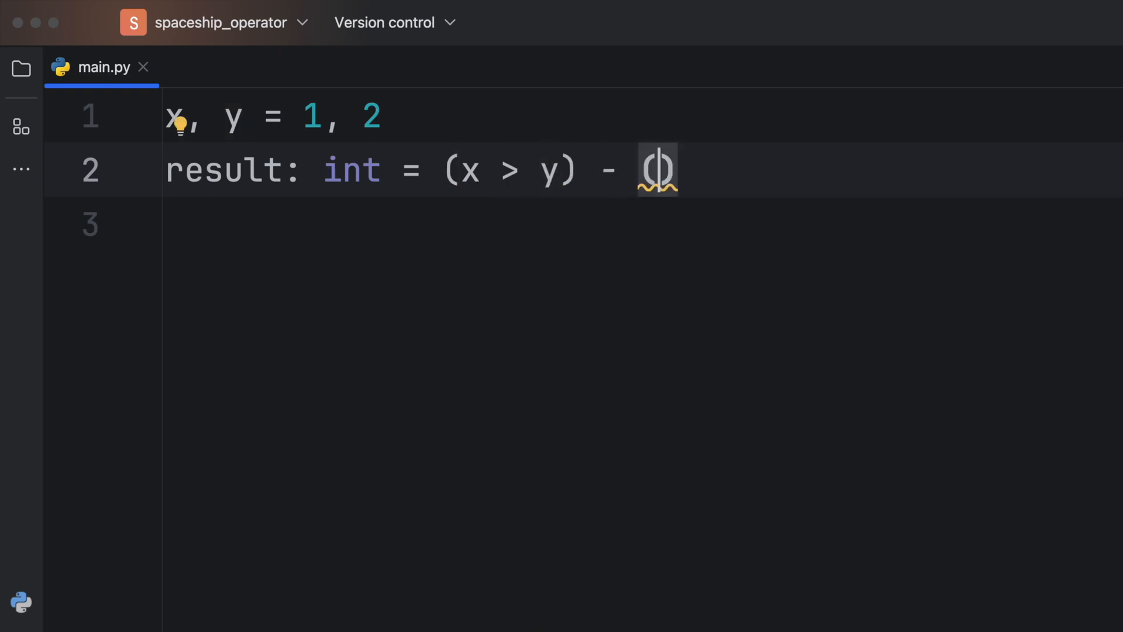
text(x < y)
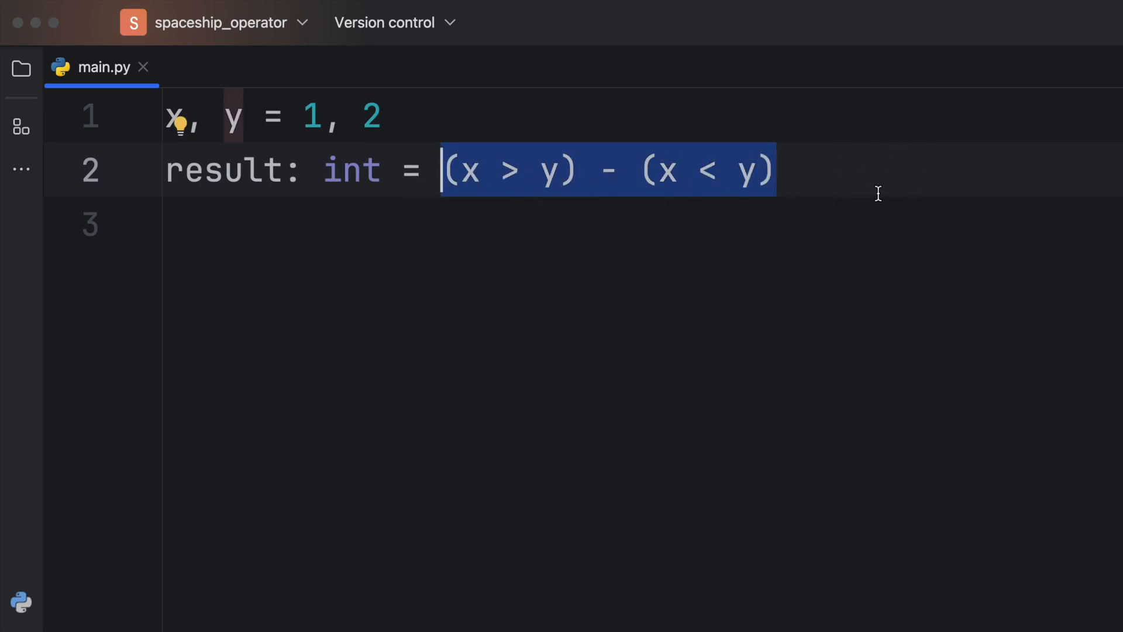
text(print(result))
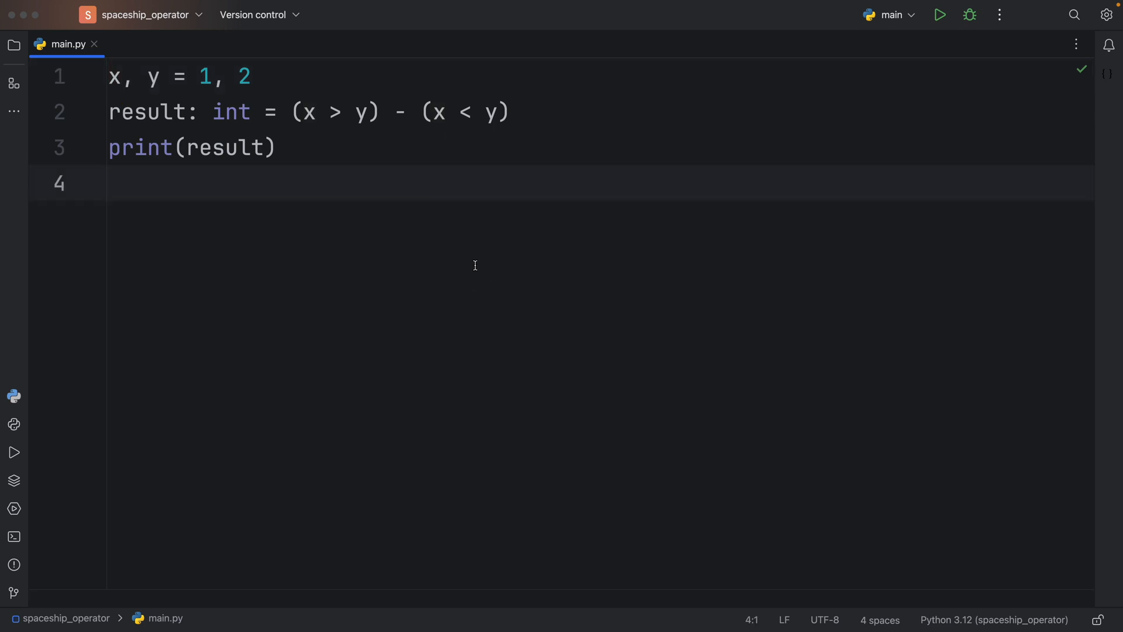
Step: Run the script for y = 2 and y = 1 (printing -1, 0), then set y to 0
click(938, 14)
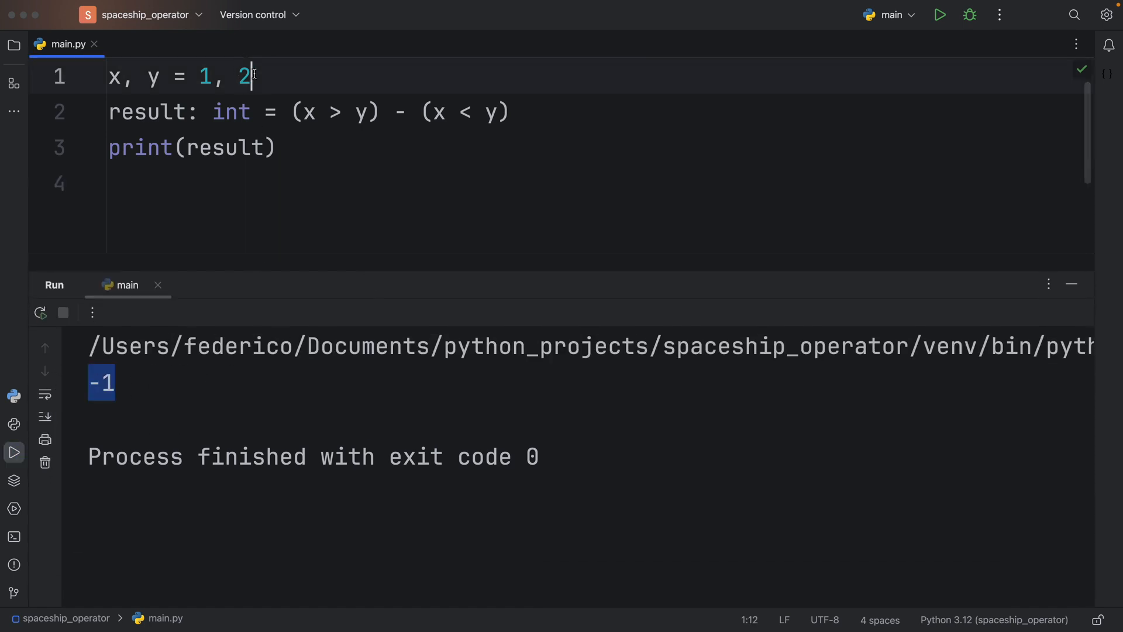
text(1)
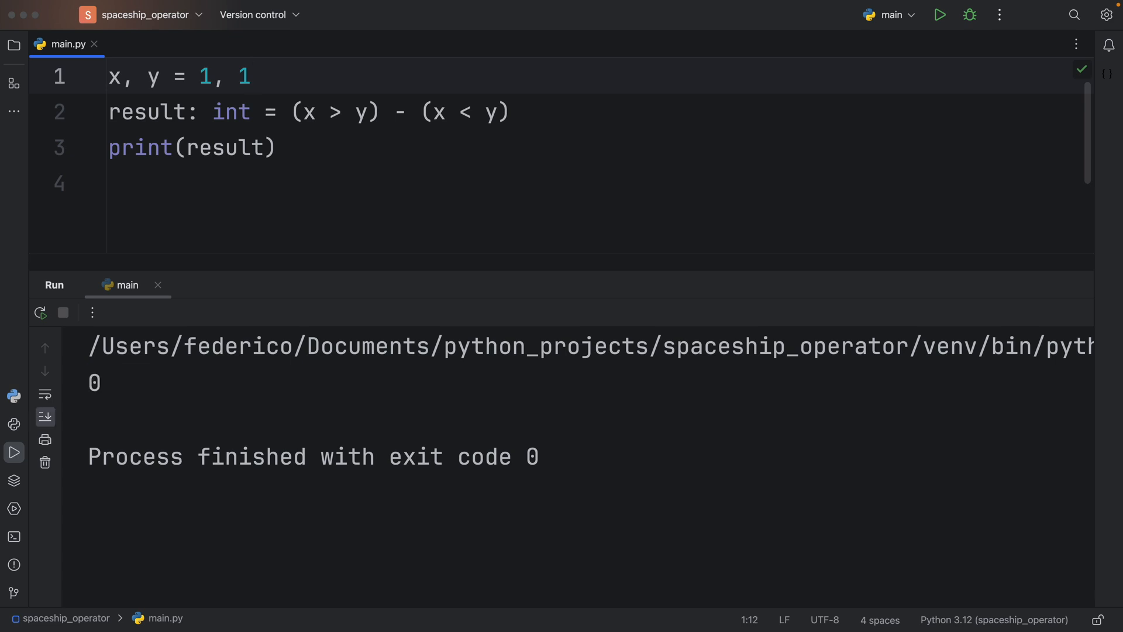
text(0)
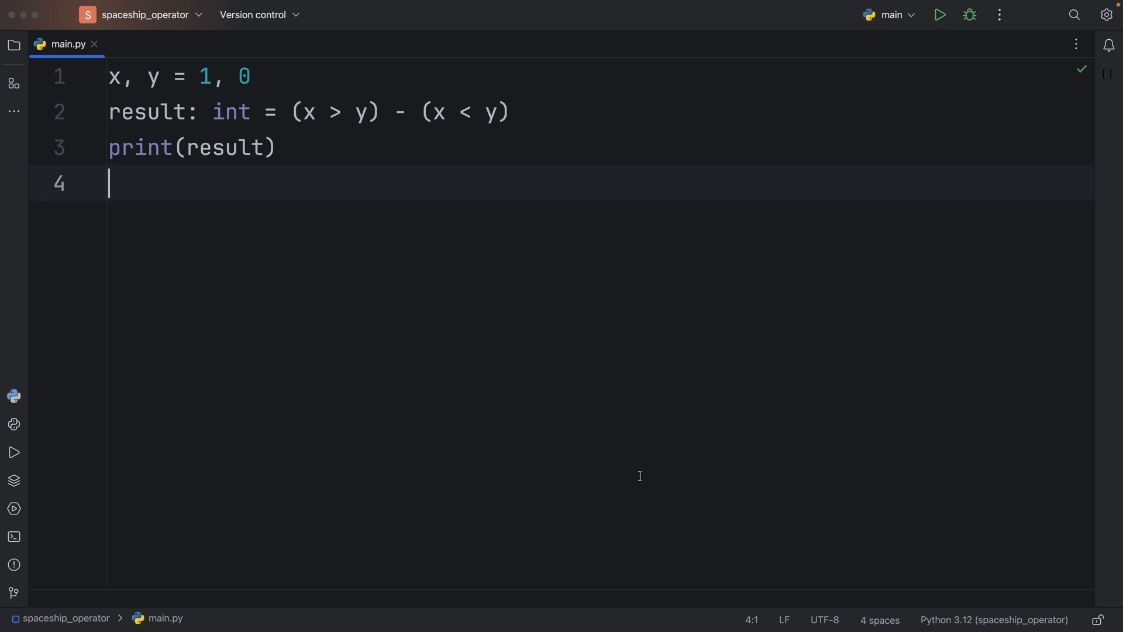
text(x <)
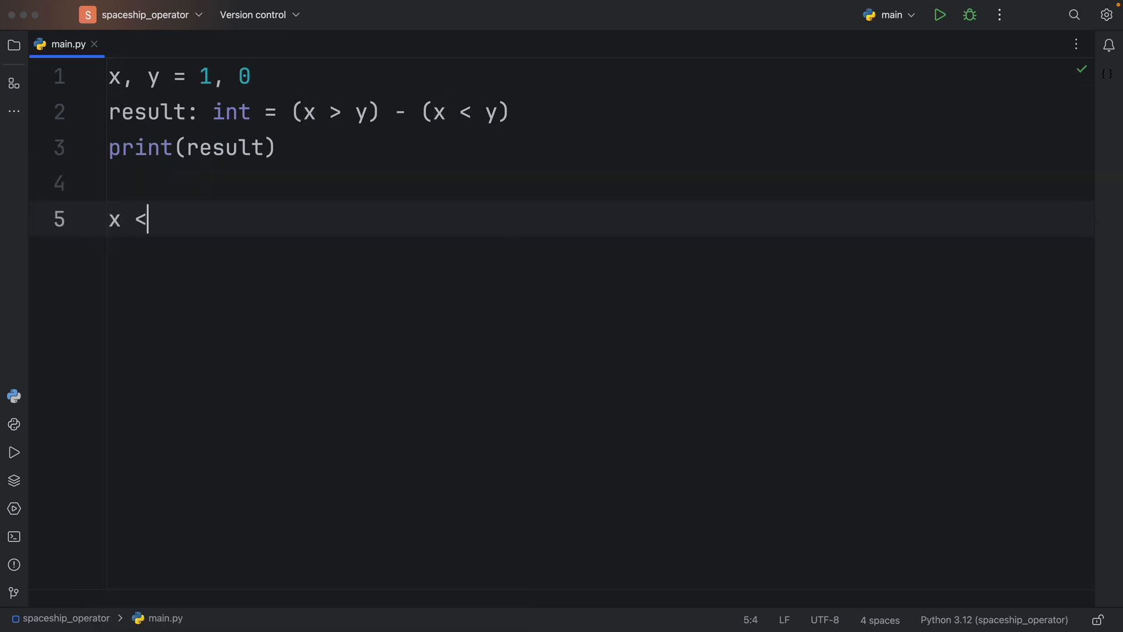
Step: Finish line 5 as x <=> y, which PyCharm marks as an error
text(=> y)
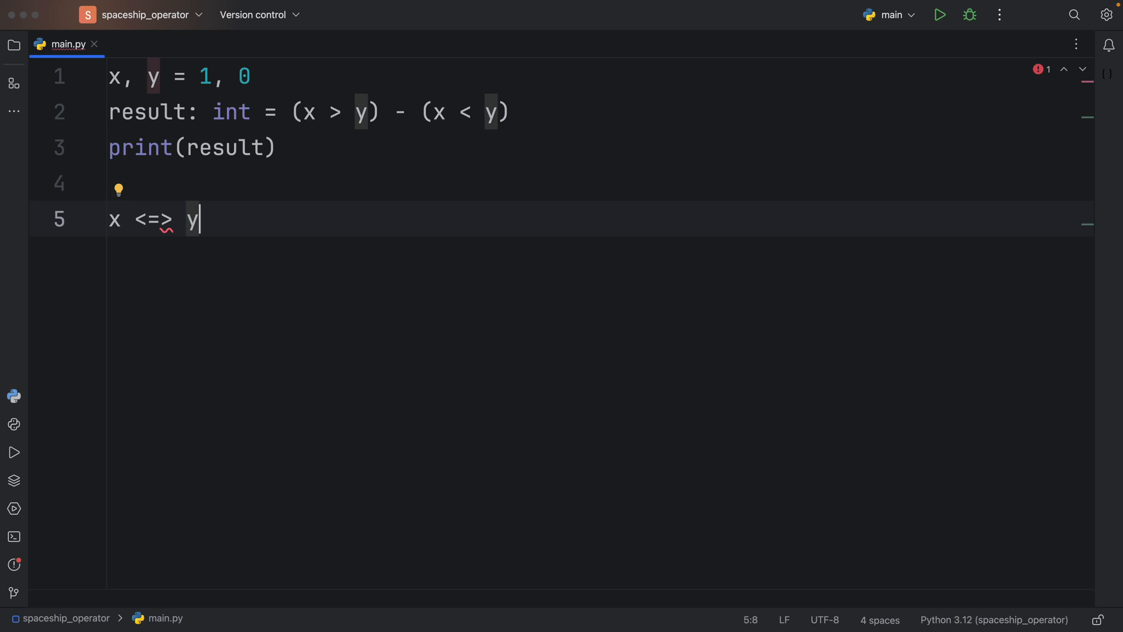
mouse_move(437, 247)
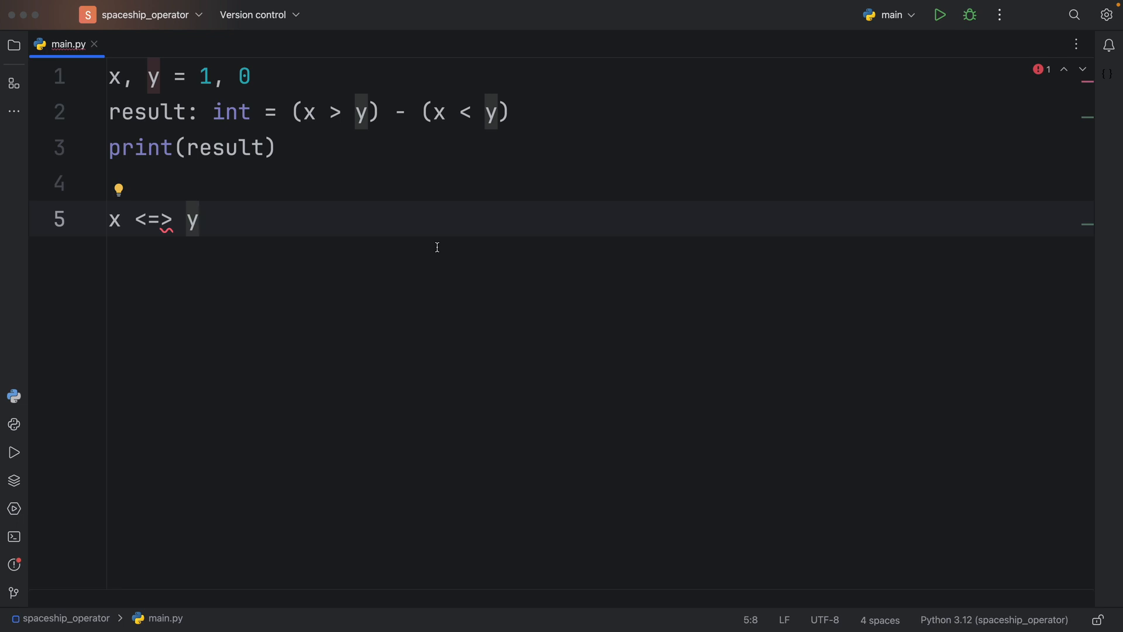